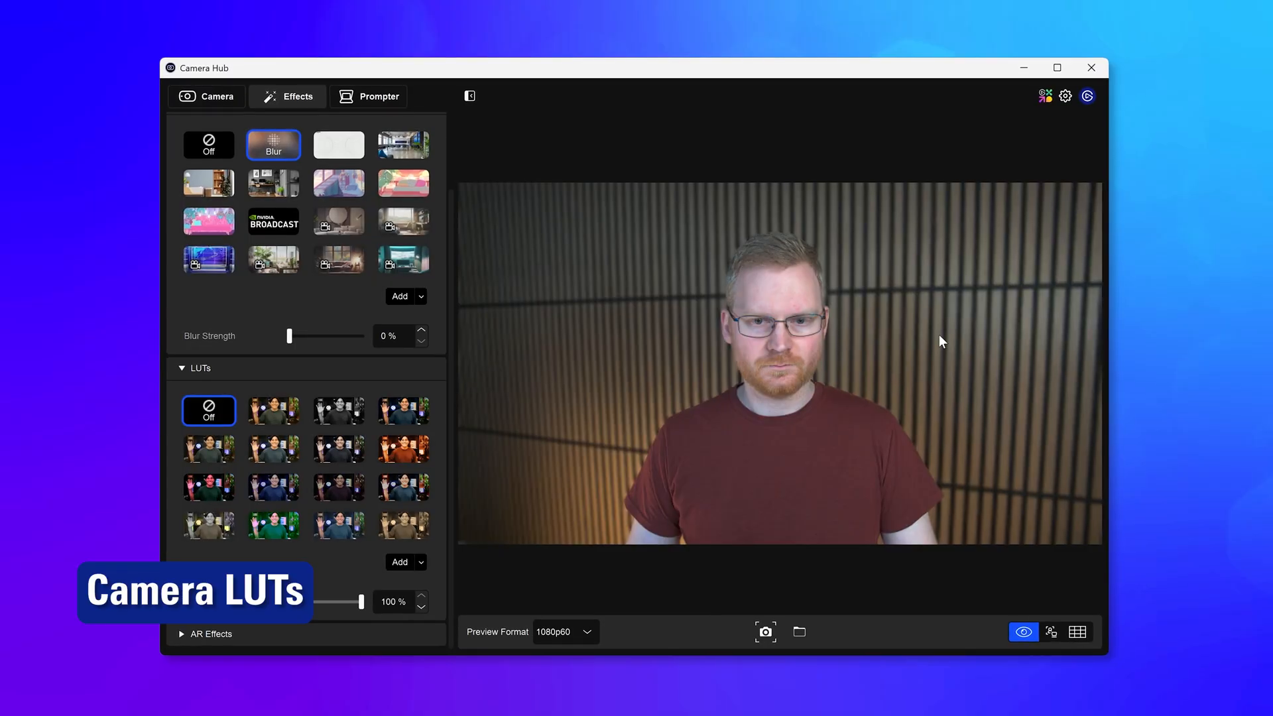
# - Preview the first, black-and-white, muted and orange LUT grades, then switch the LUT off
pyautogui.click(270, 411)
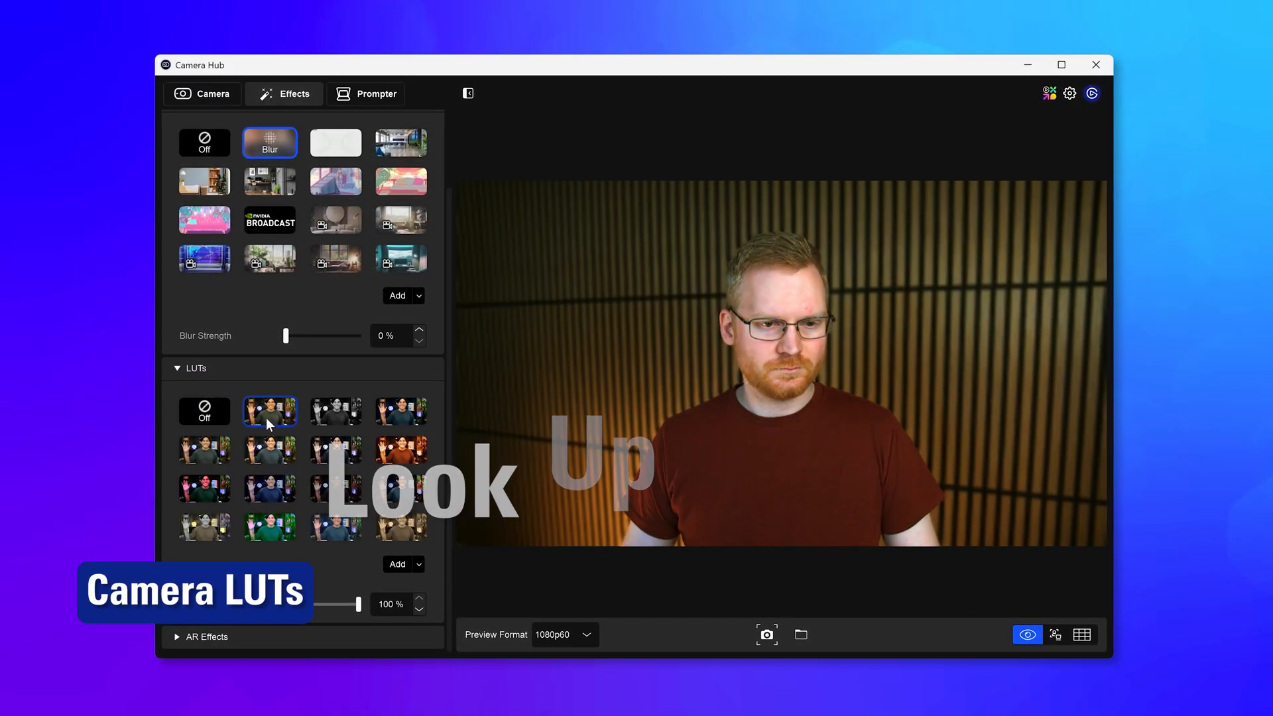
pyautogui.click(333, 412)
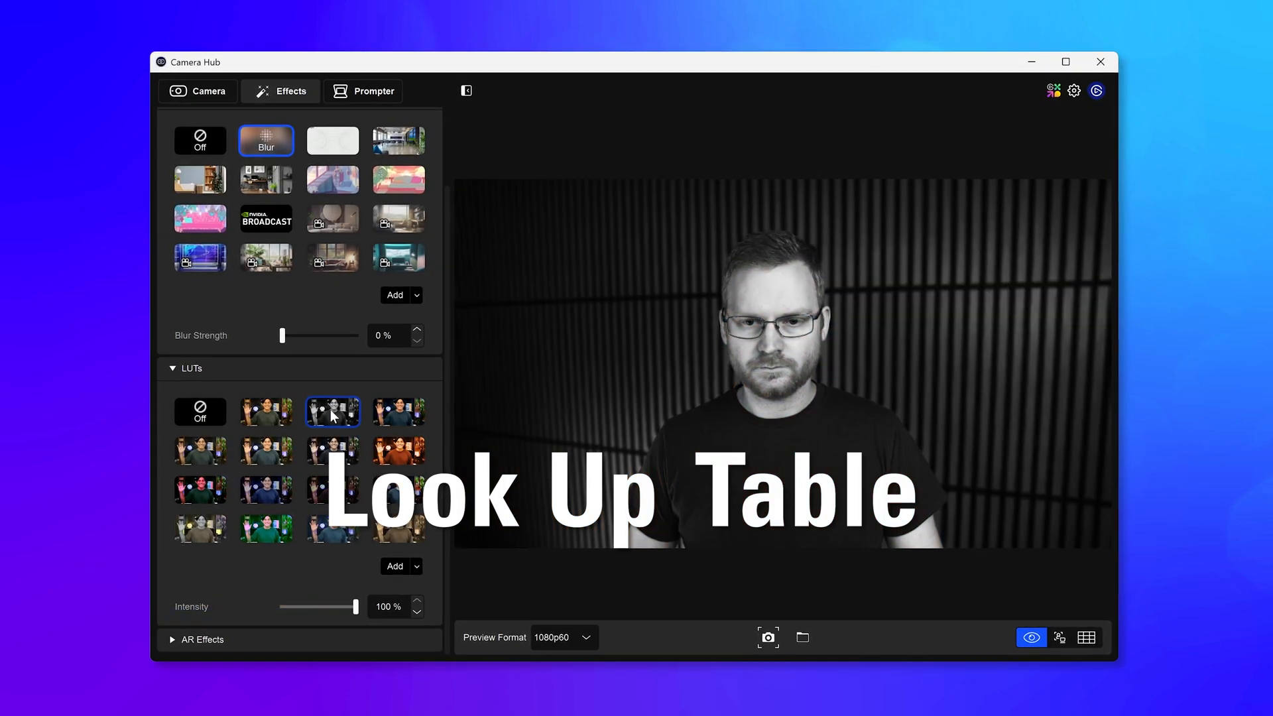
pyautogui.click(396, 413)
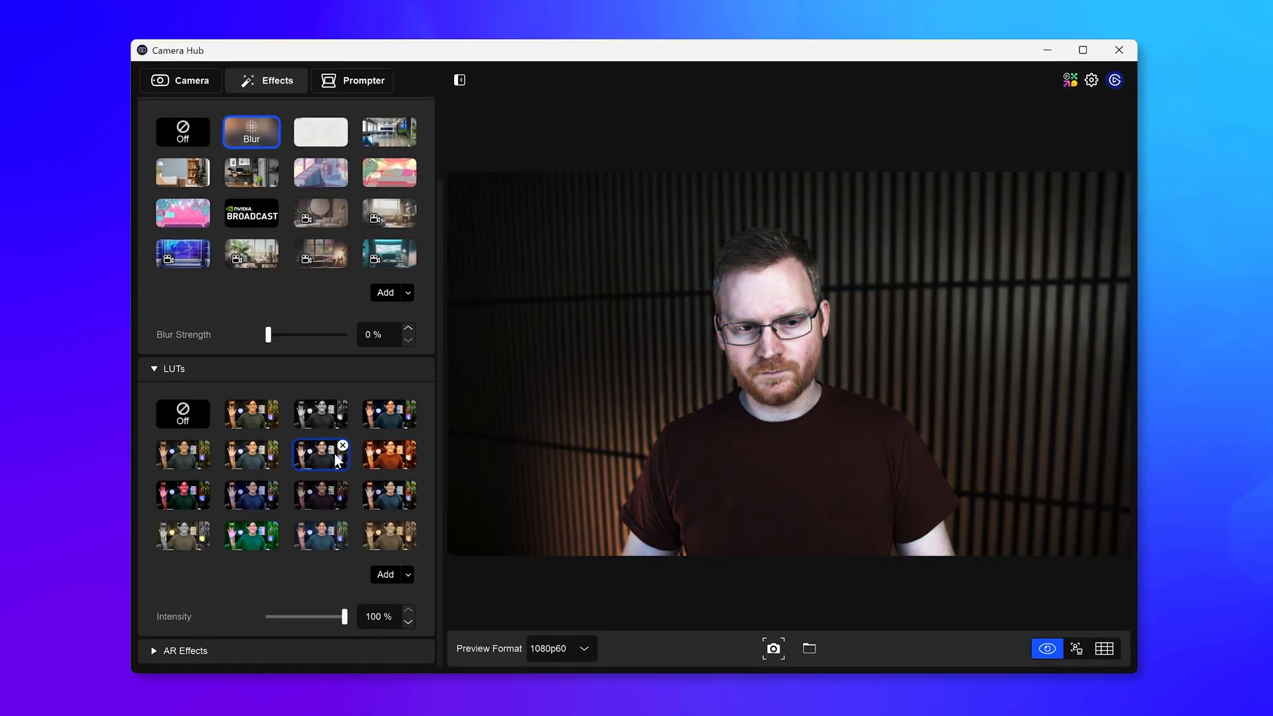
pyautogui.click(386, 456)
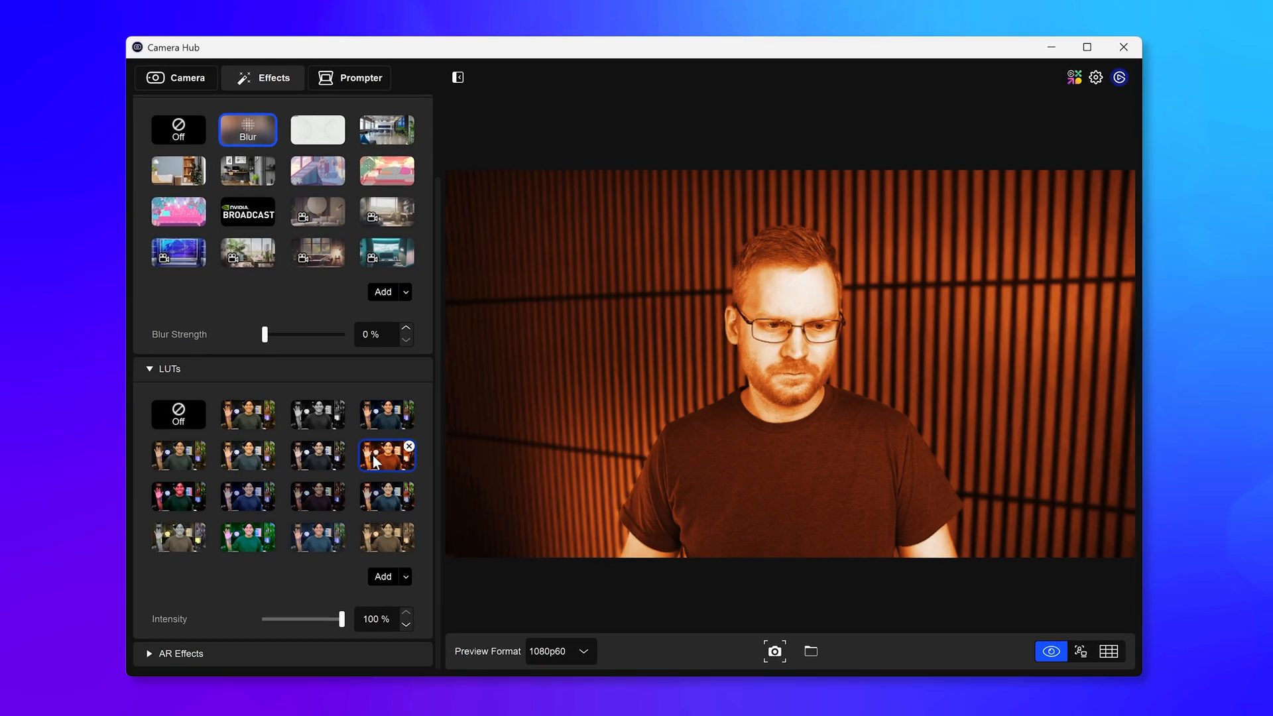
pyautogui.click(175, 498)
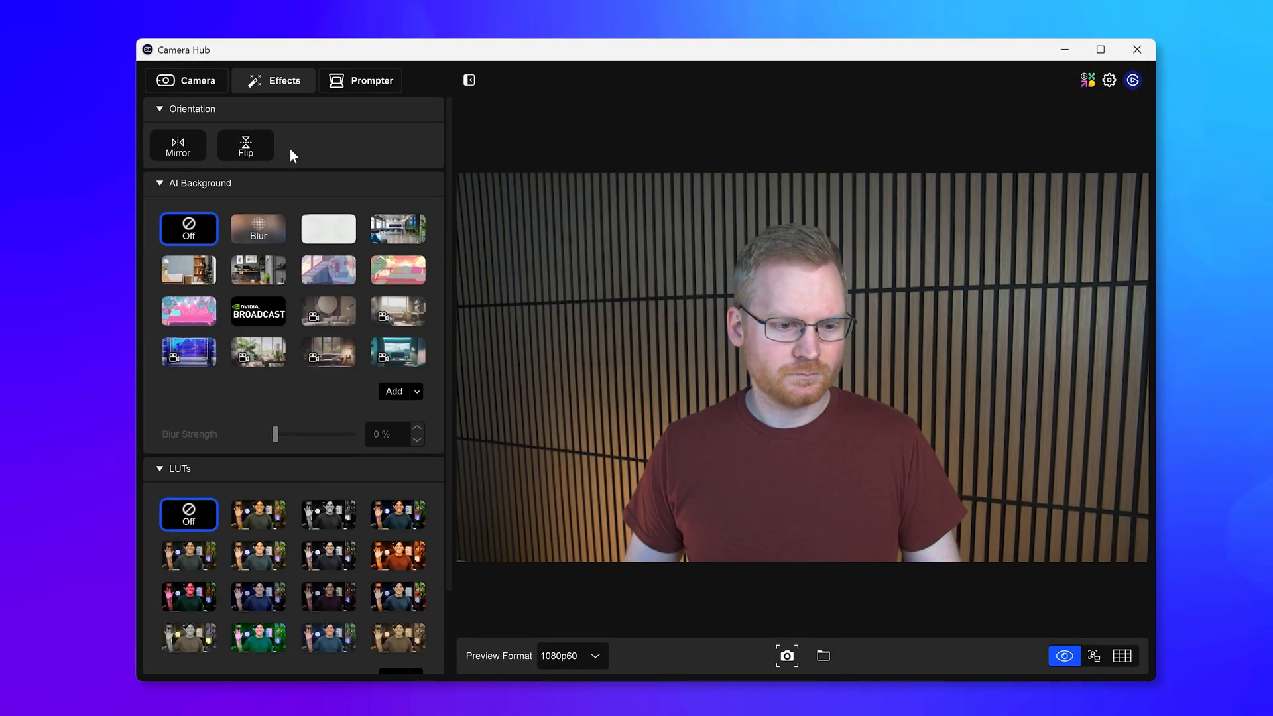
# - Select Elgato Virtual Camera as the video source in Discord's Voice & Video settings
pyautogui.scroll(-3)
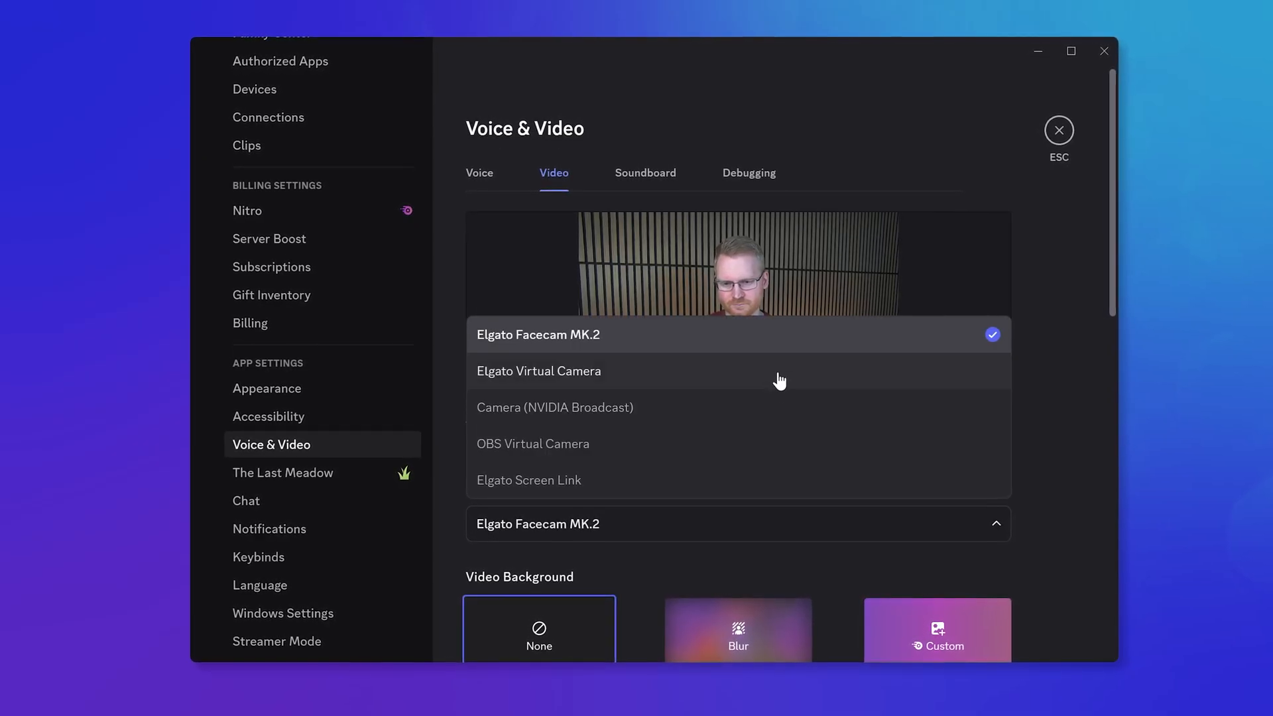
pyautogui.click(539, 371)
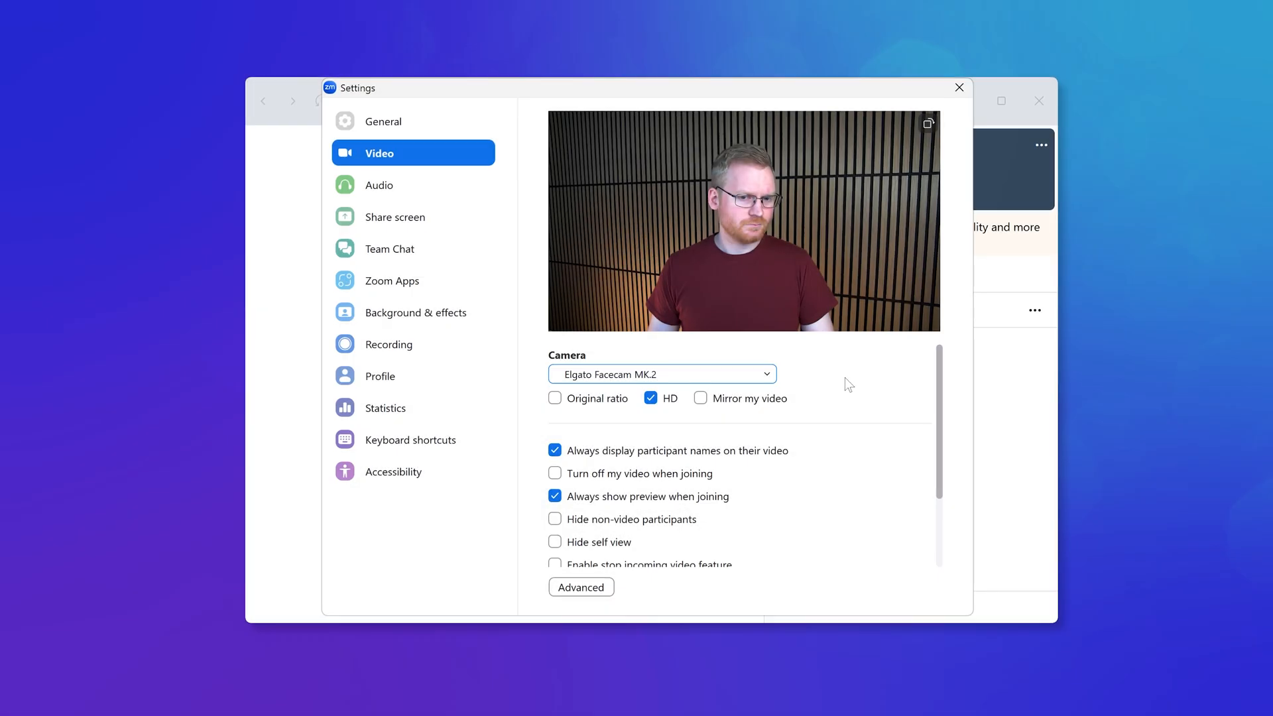
# - Choose Elgato Virtual Camera from the Camera dropdown in Zoom's video settings
pyautogui.click(662, 375)
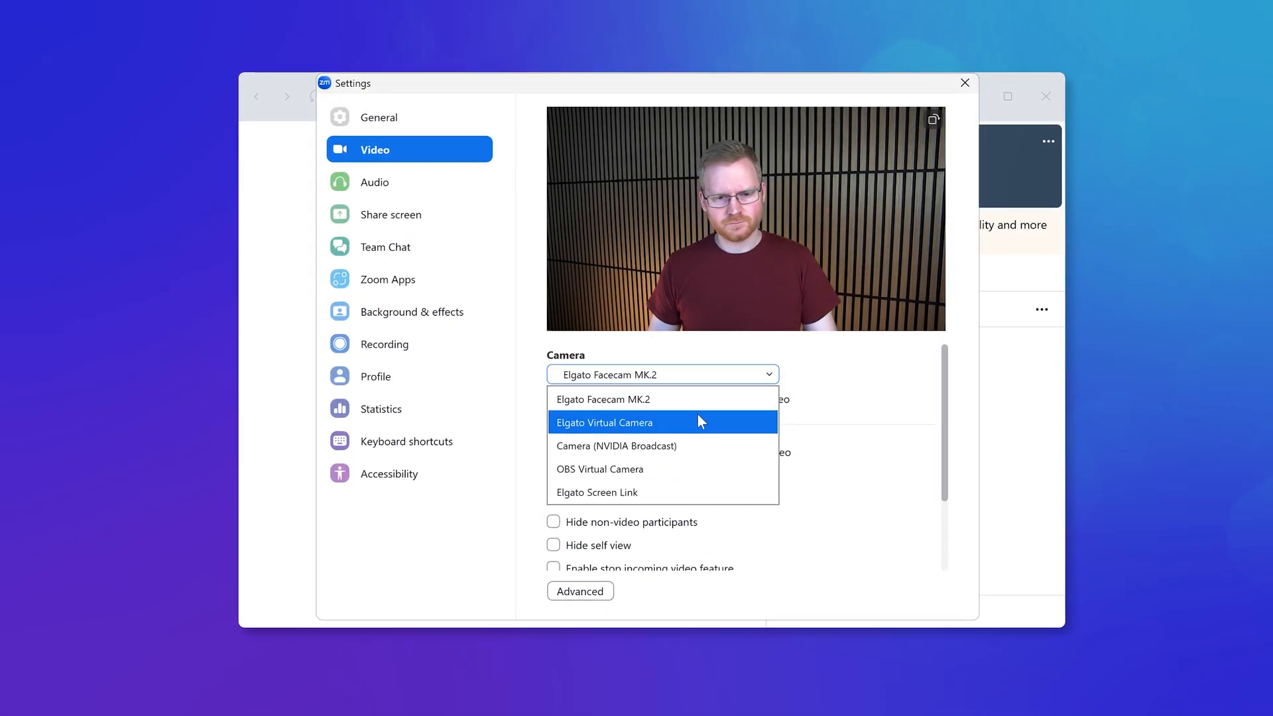
pyautogui.click(605, 422)
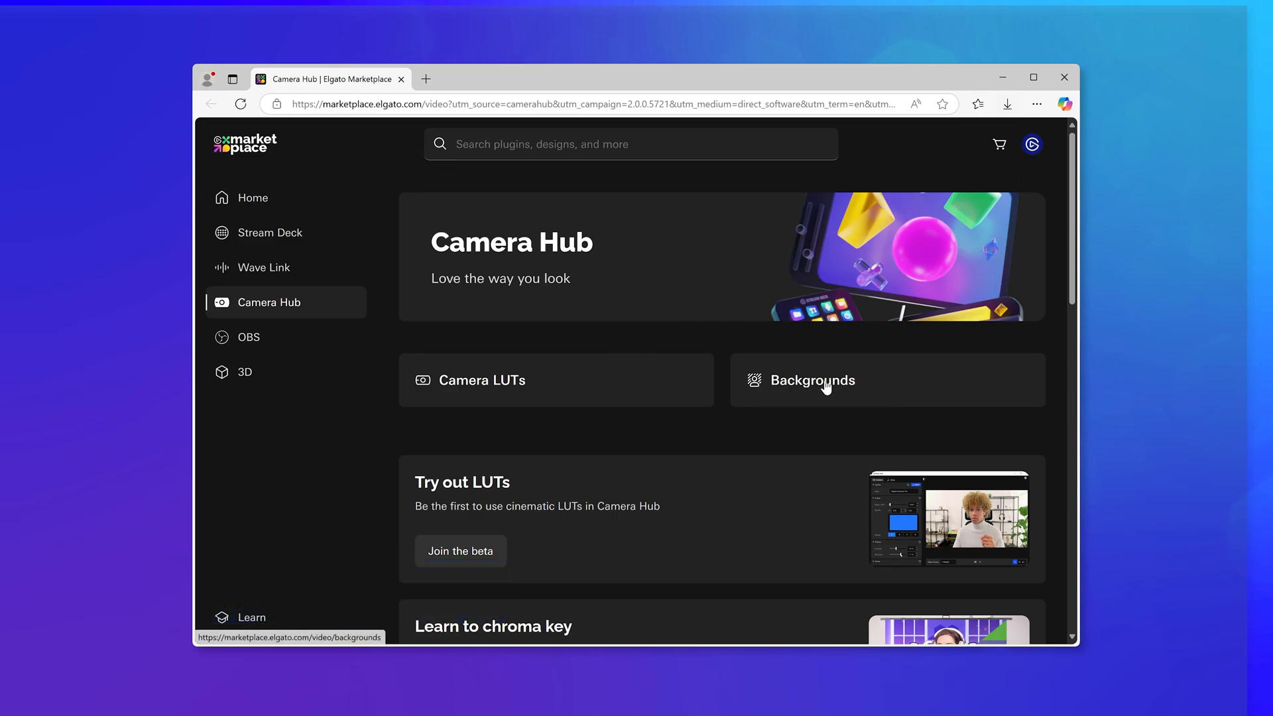
# - Browse the Camera LUTs collection on Elgato Marketplace and open the Deep Impact LUT
pyautogui.click(481, 380)
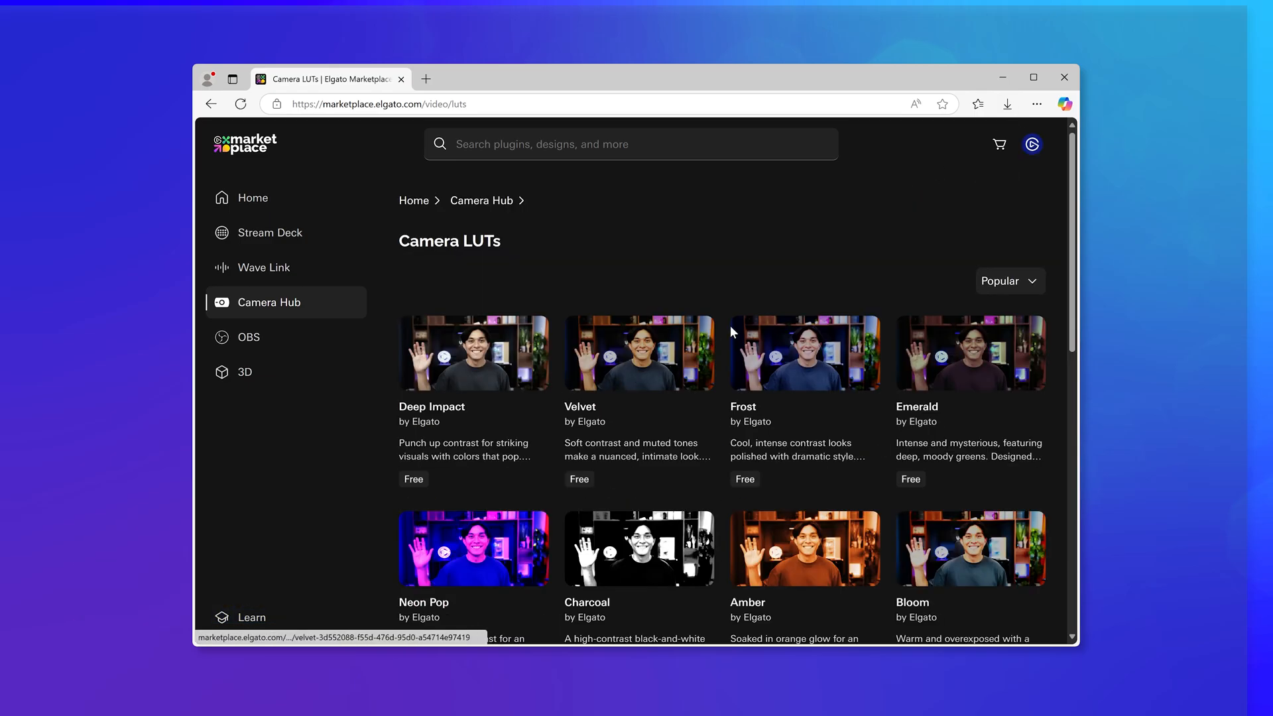
pyautogui.scroll(-3)
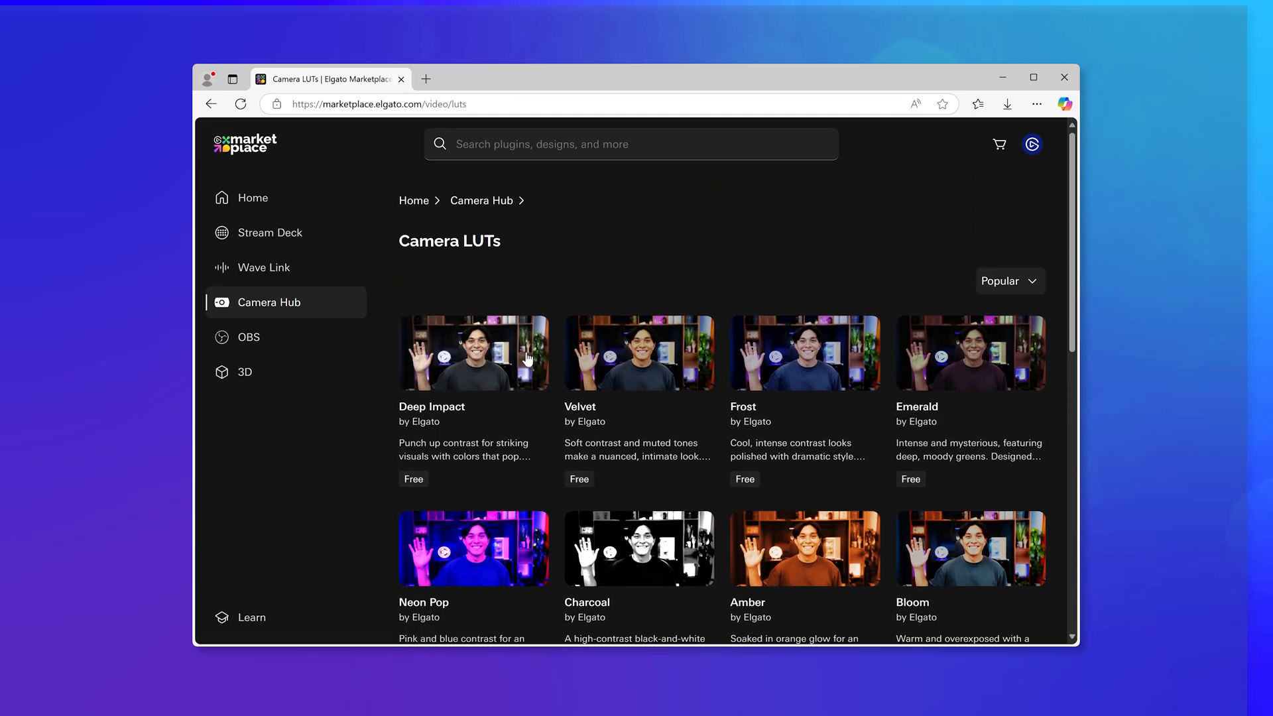
pyautogui.click(474, 353)
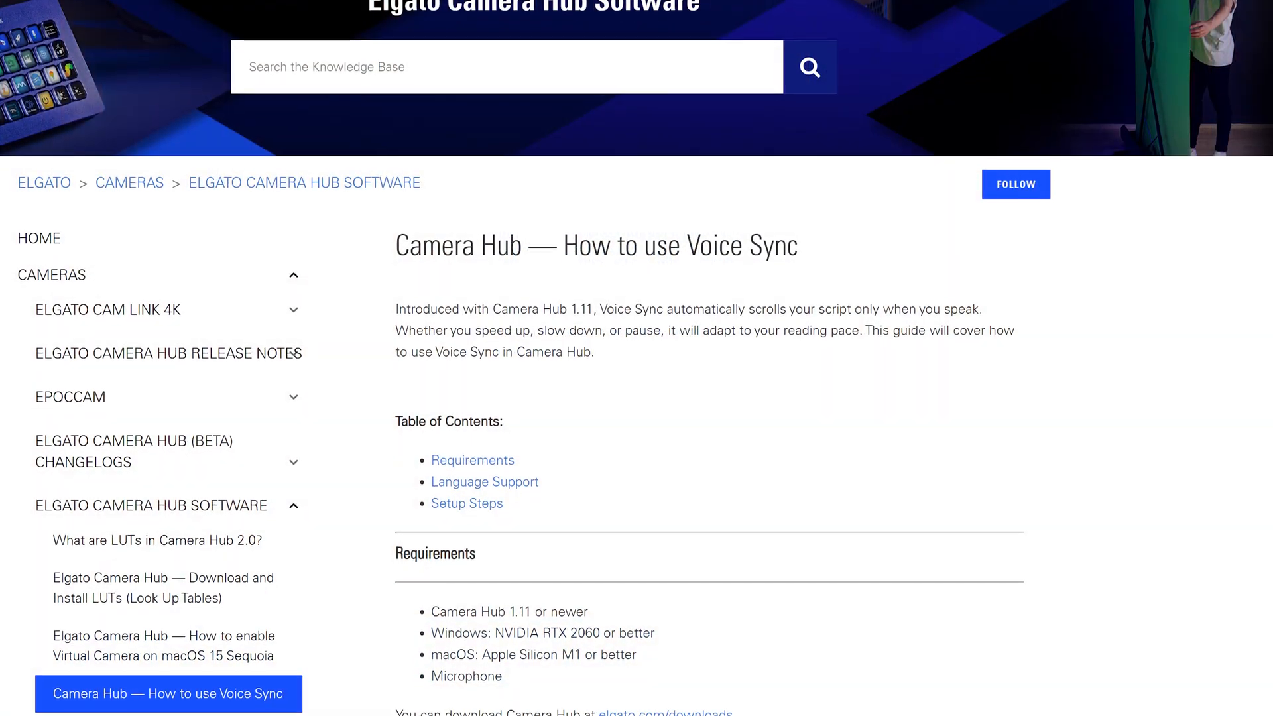
# - Scroll through the Voice Sync article to read its requirements
pyautogui.scroll(-3)
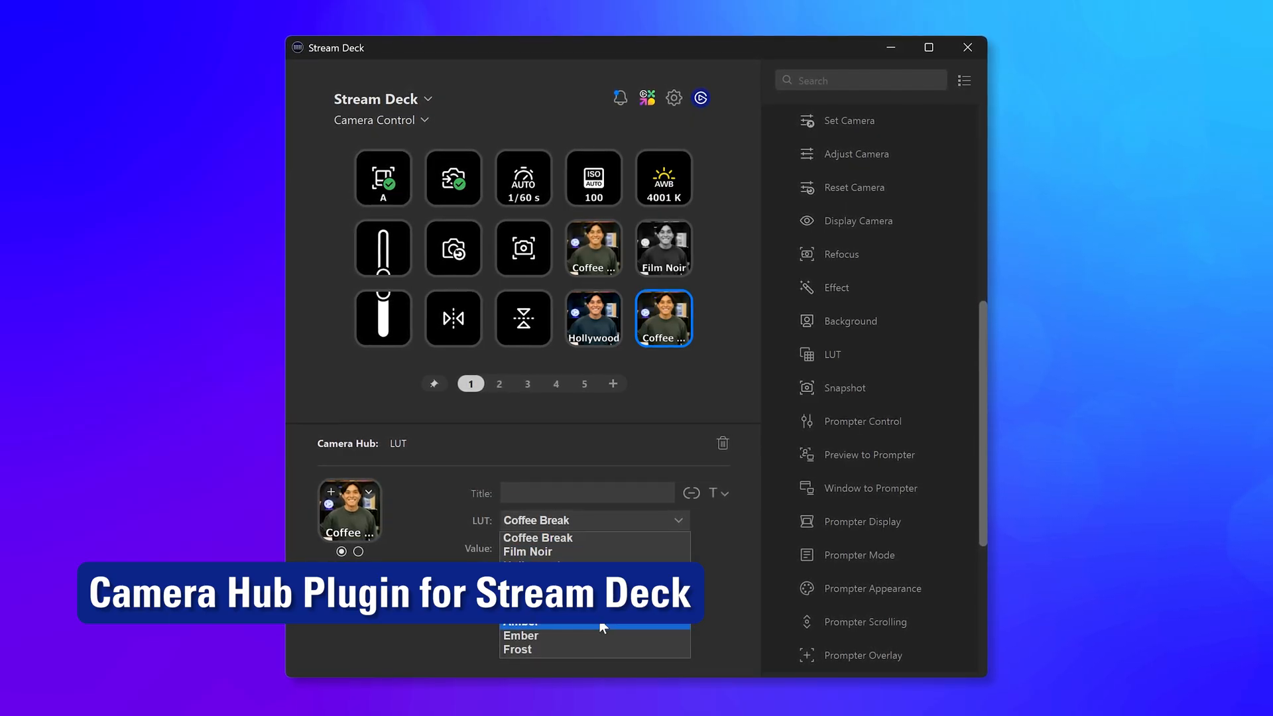
# - Change the bottom-right key's Camera Hub: LUT action from Coffee Break to Amber
pyautogui.click(524, 622)
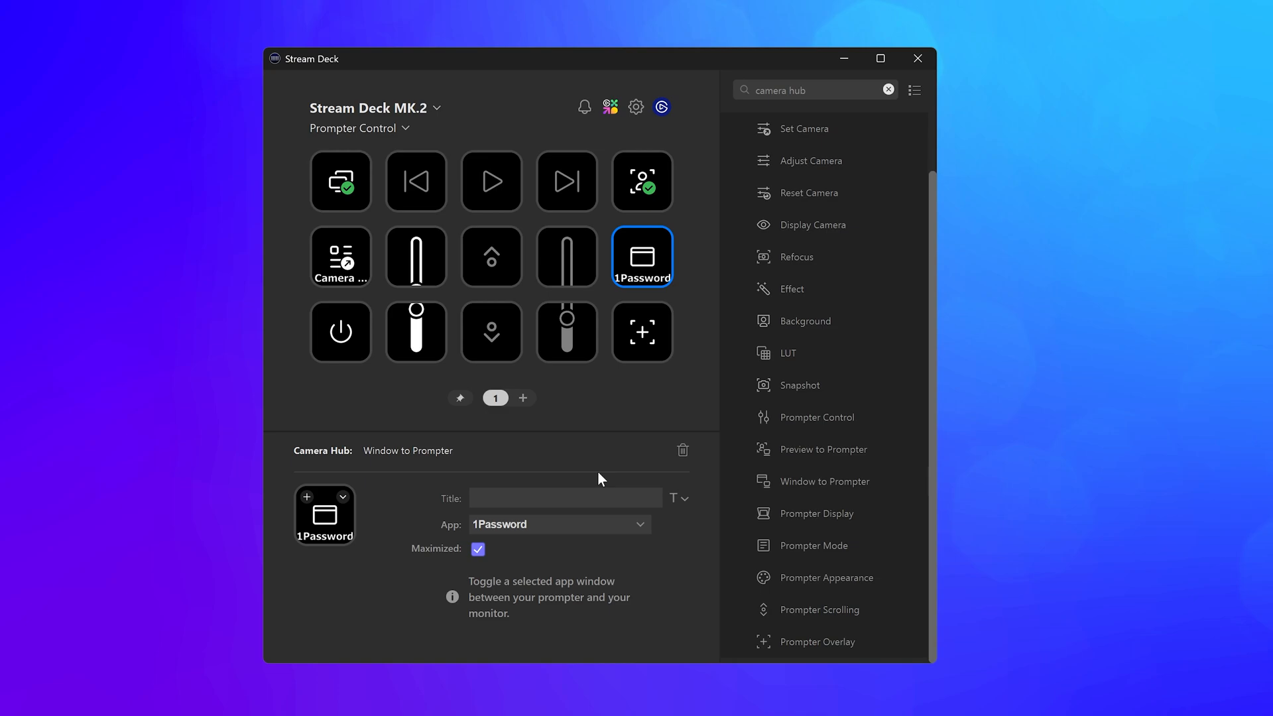
pyautogui.click(560, 525)
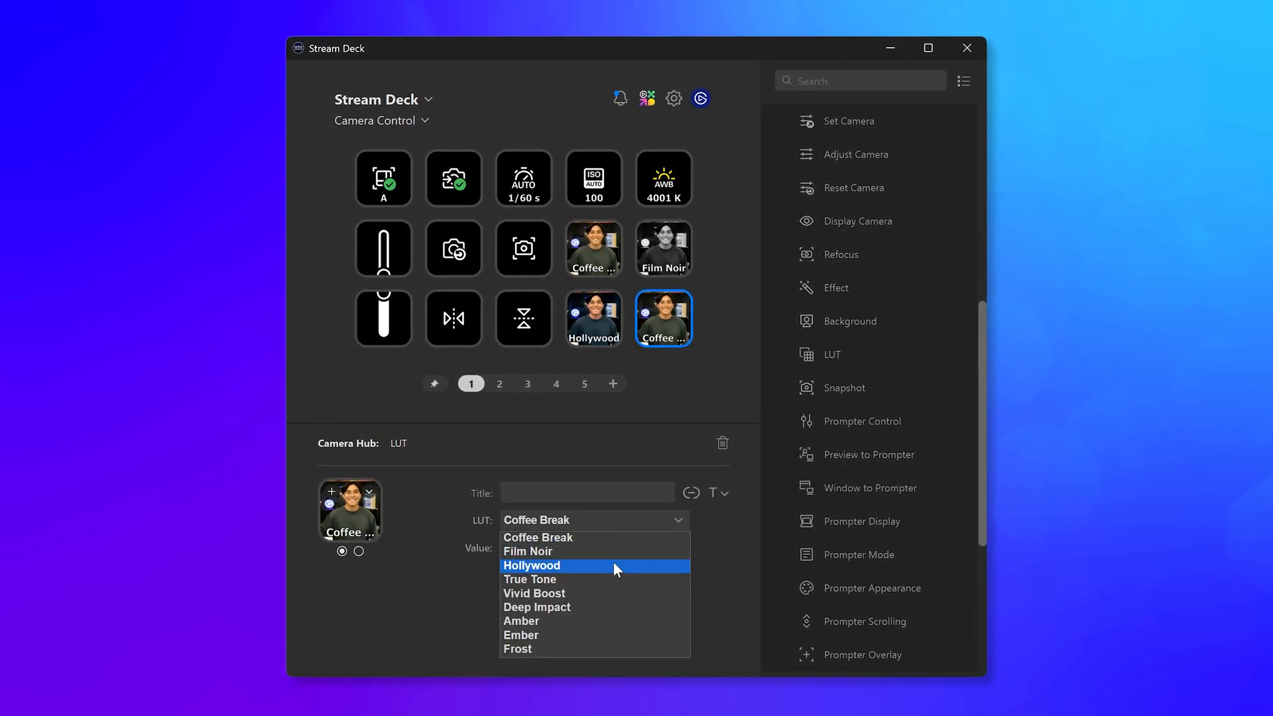
pyautogui.click(521, 621)
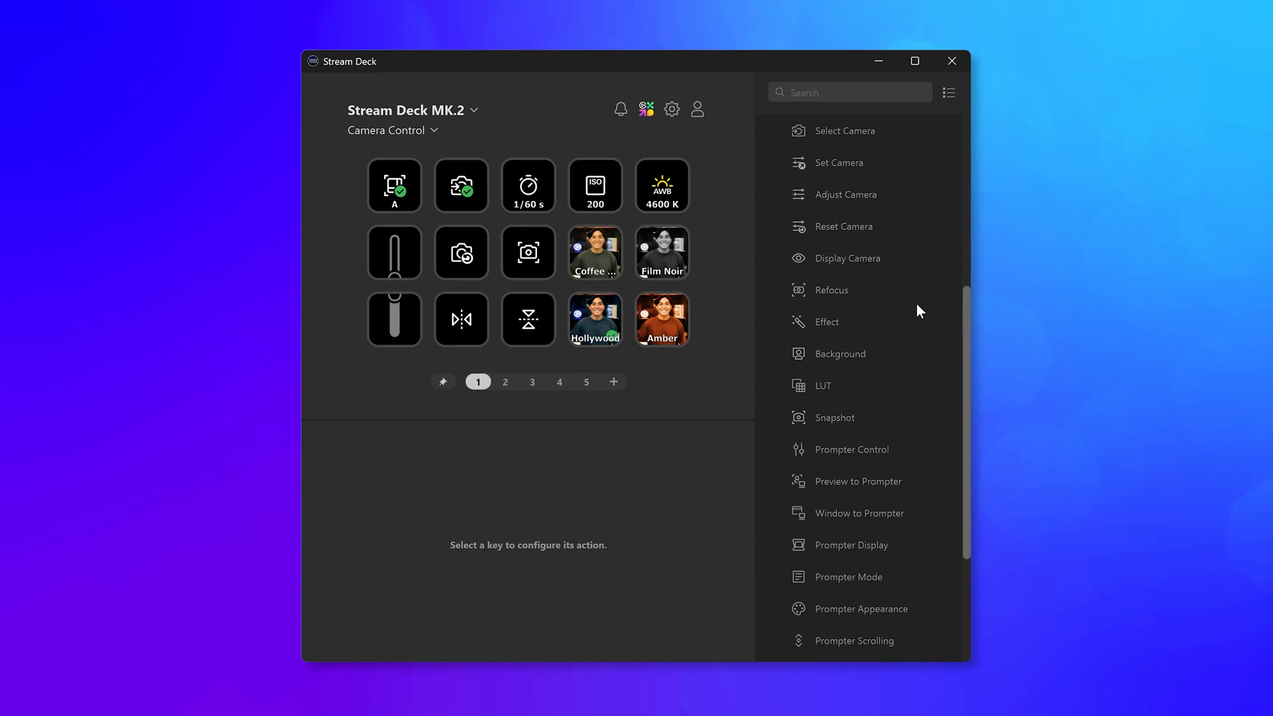
pyautogui.click(698, 103)
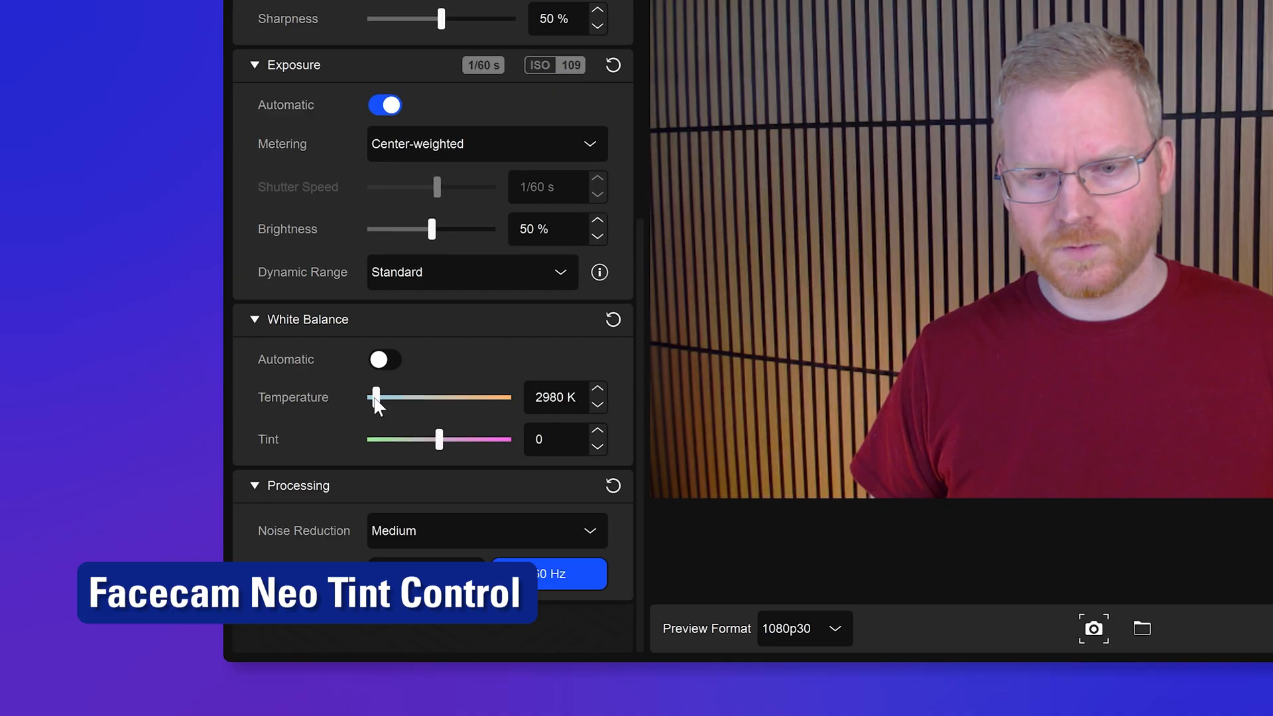
# - Shift the White Balance Tint slider to about -12 for a slight green tint
pyautogui.moveTo(437, 439); pyautogui.dragTo(429, 437)
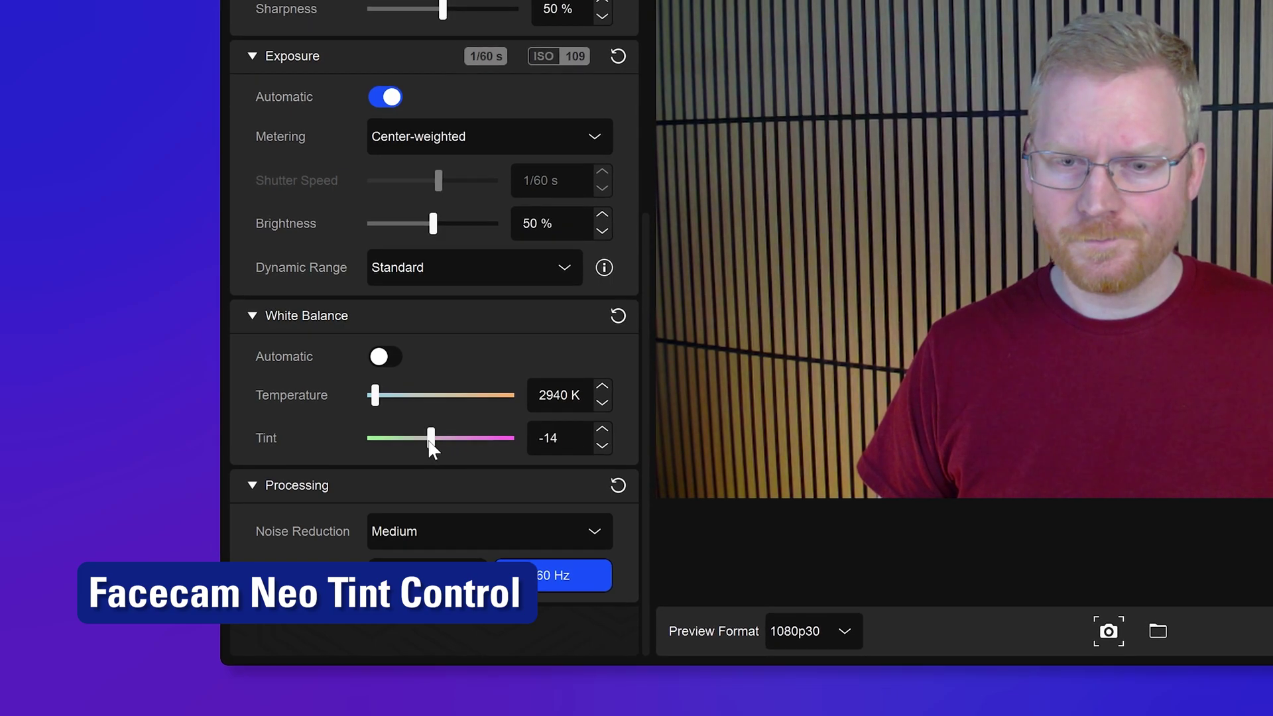
pyautogui.moveTo(428, 439); pyautogui.dragTo(440, 439)
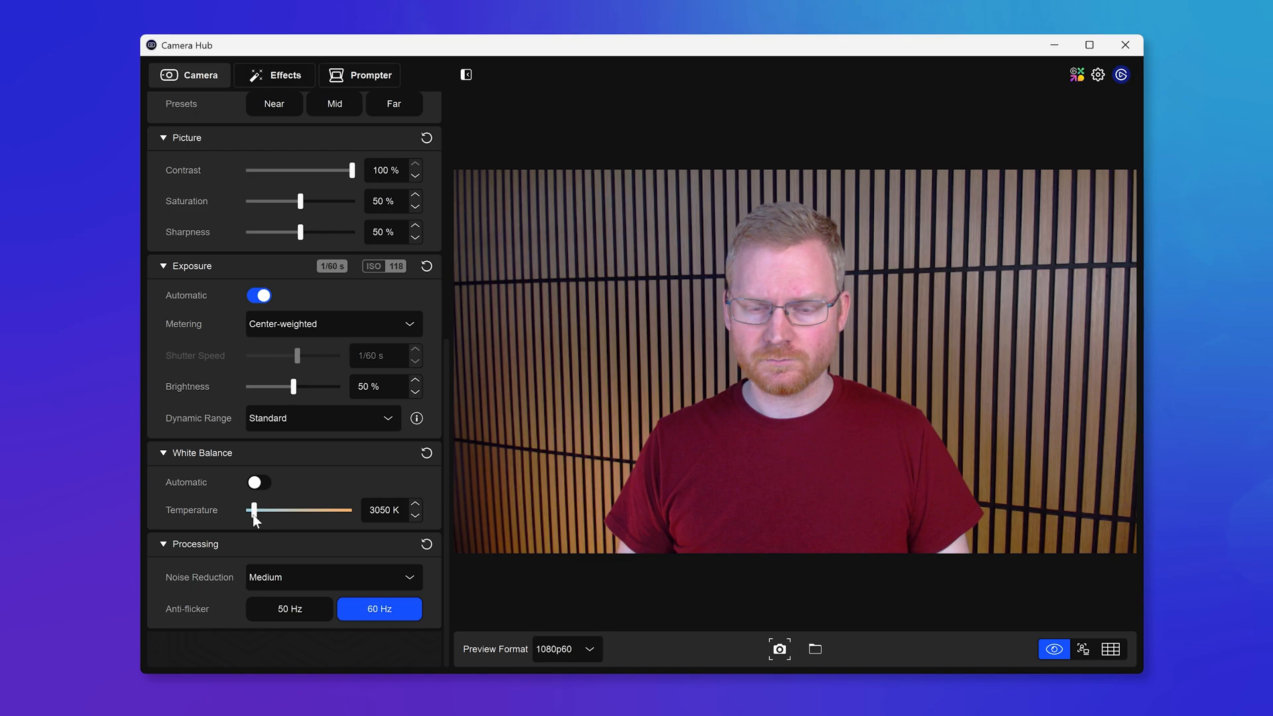
pyautogui.moveTo(252, 510); pyautogui.dragTo(248, 510)
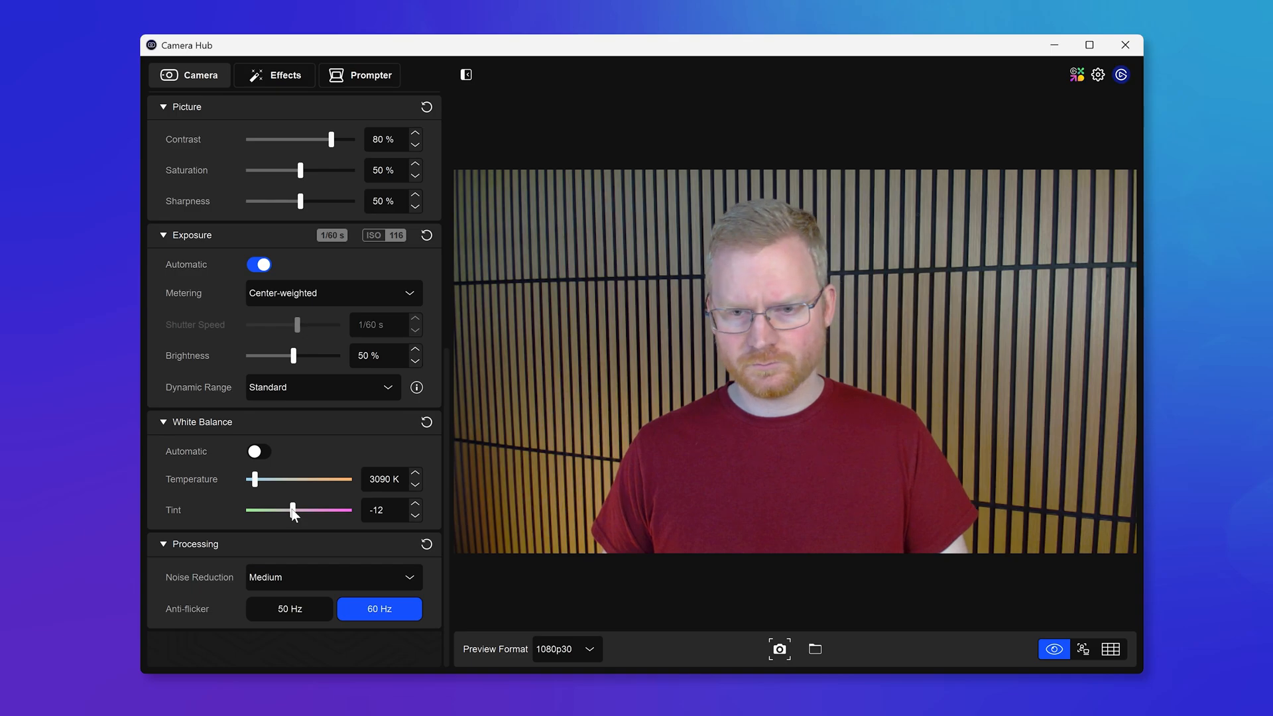
# - Apply a different LUT under Effects and raise its intensity to 91%
pyautogui.click(285, 75)
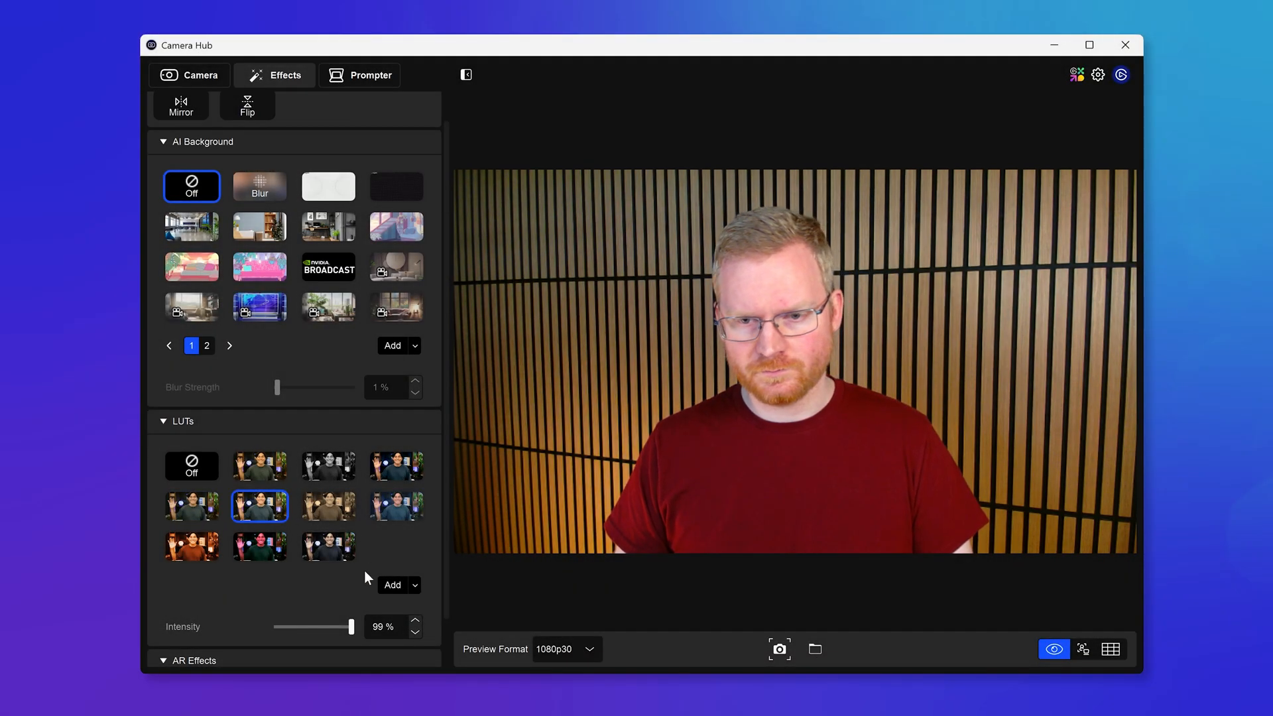
pyautogui.click(396, 466)
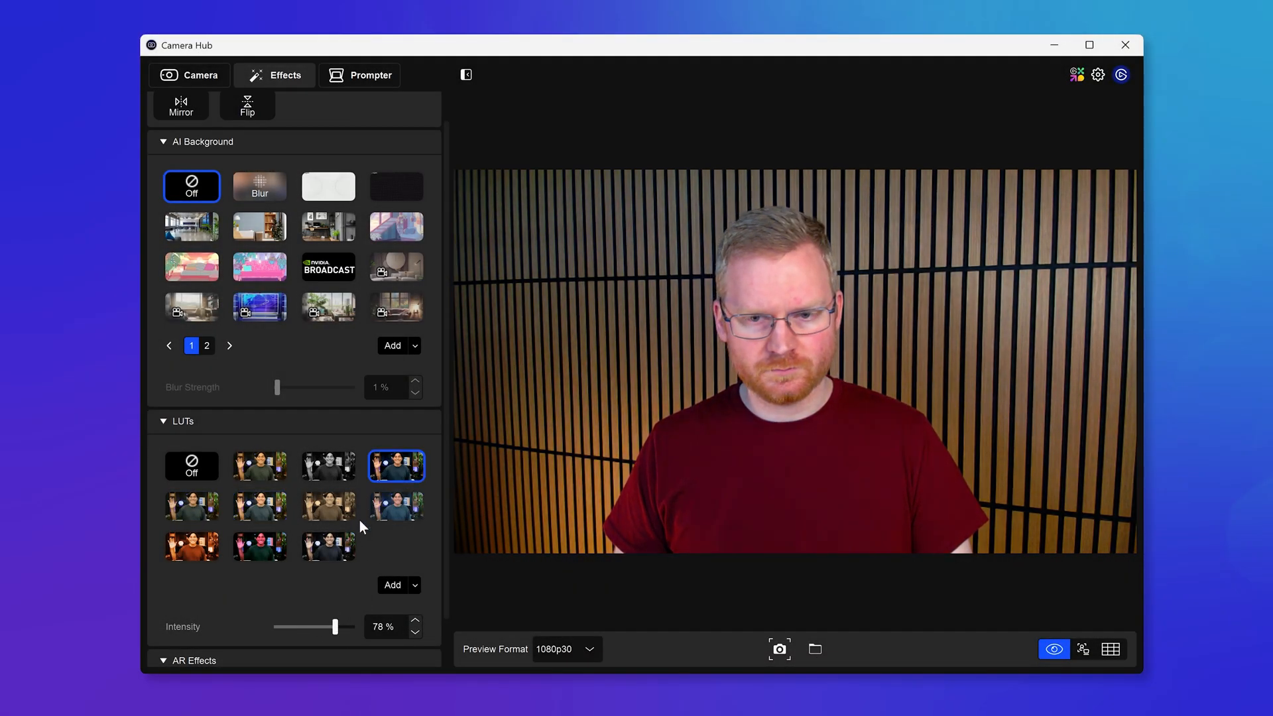
pyautogui.moveTo(335, 627); pyautogui.dragTo(347, 627)
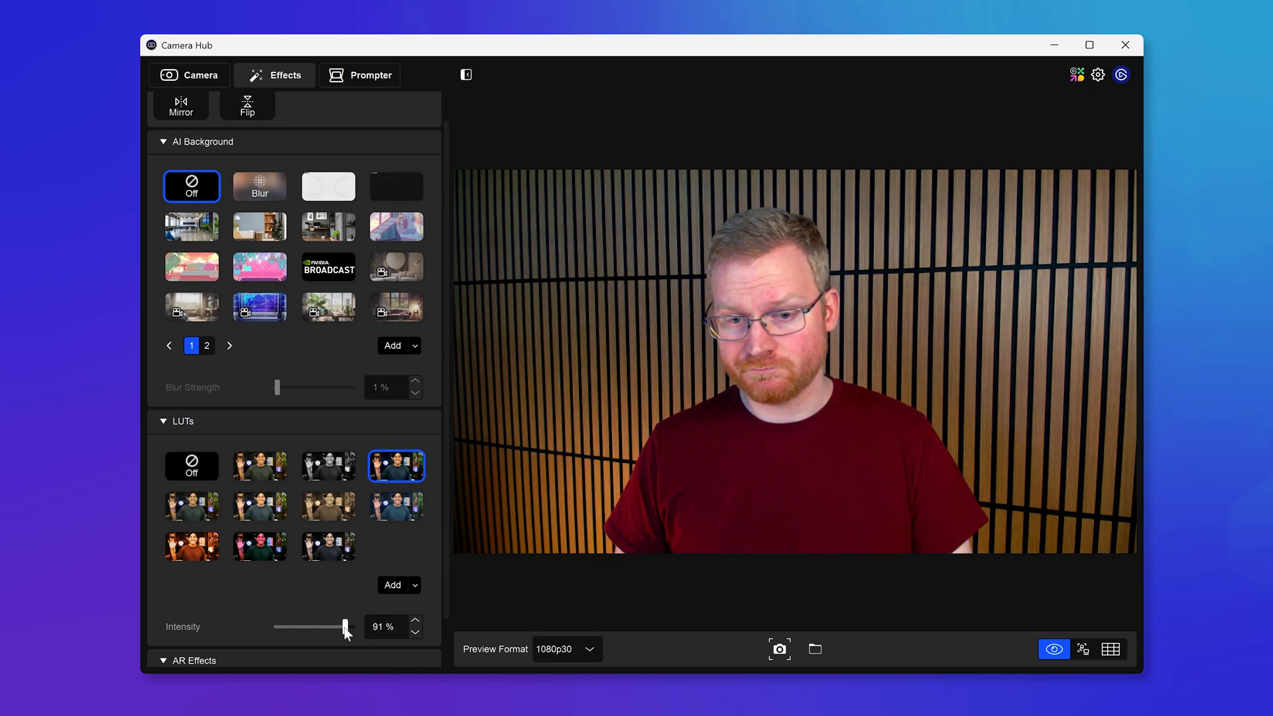
pyautogui.click(189, 75)
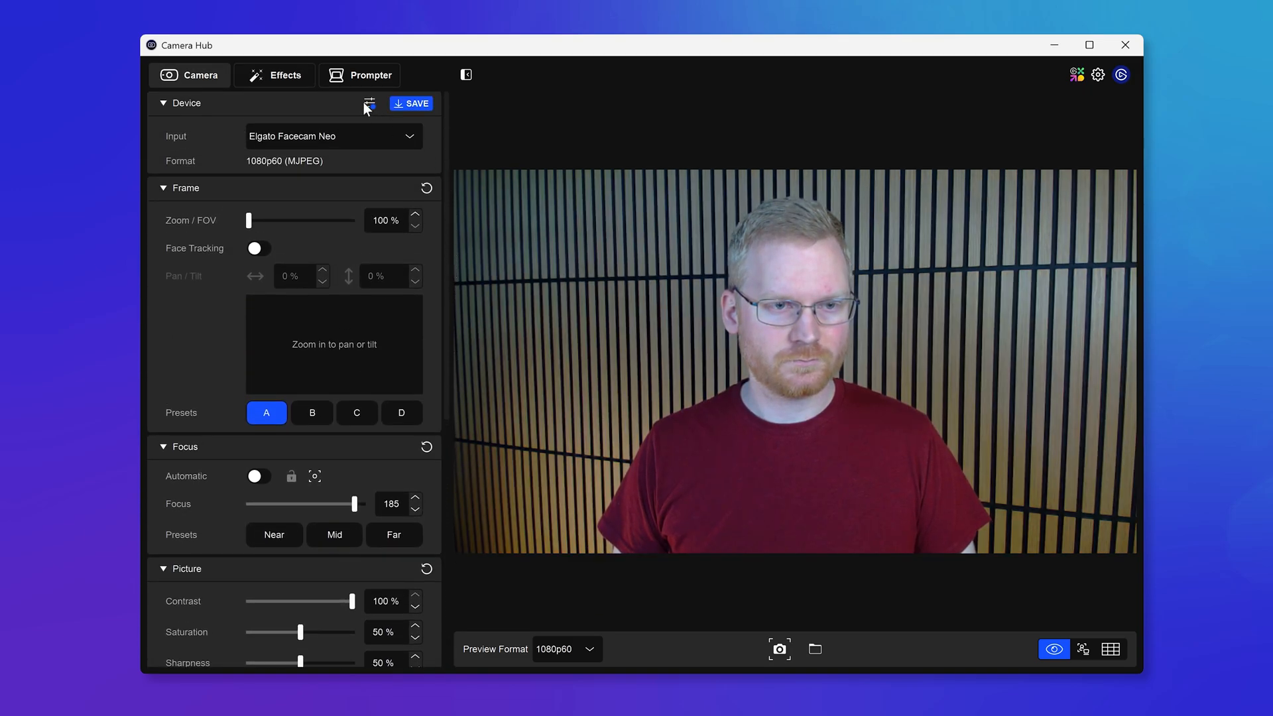
# - Update the Facecam Neo firmware from 1.62.0144 to 1.74.0157
pyautogui.click(369, 103)
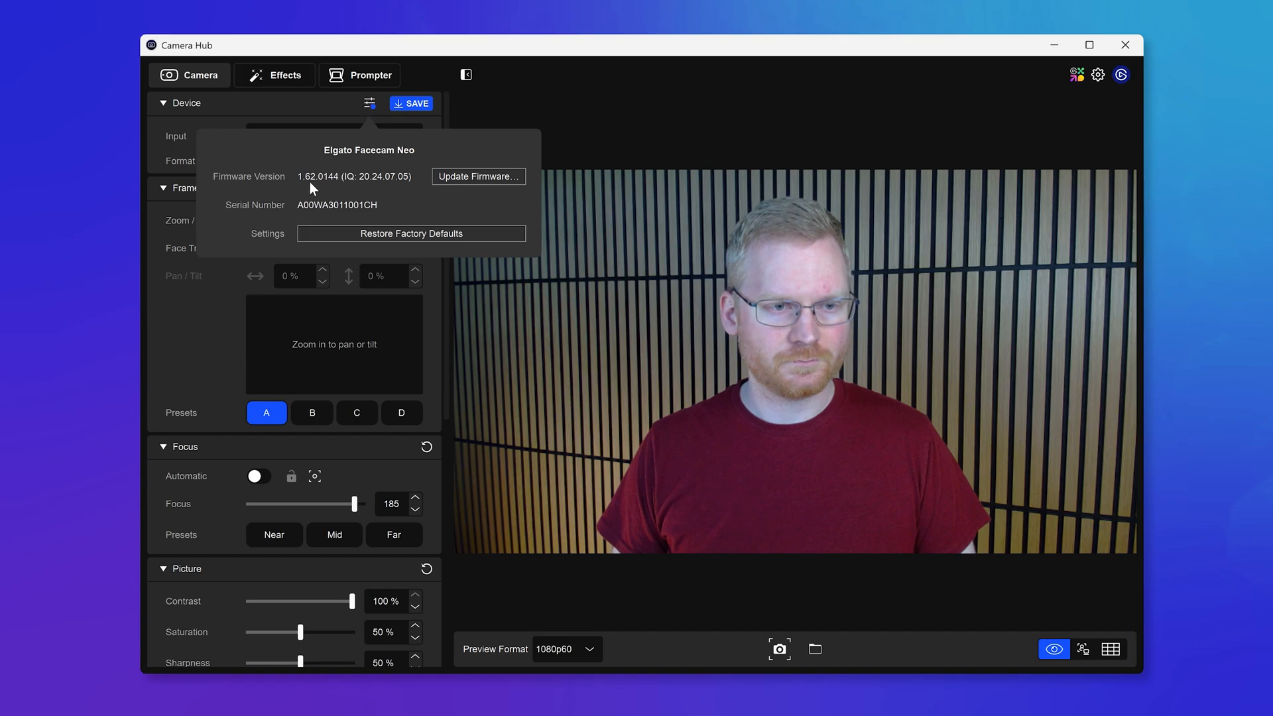
pyautogui.click(479, 176)
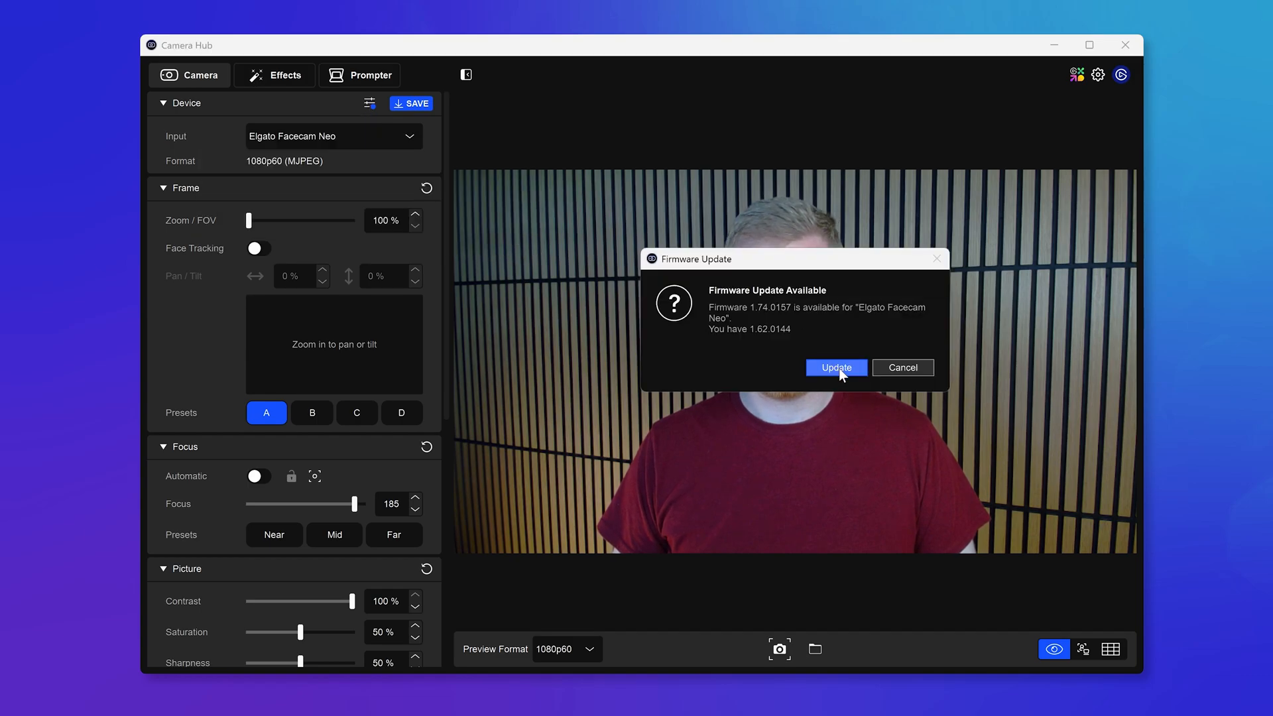
pyautogui.click(836, 367)
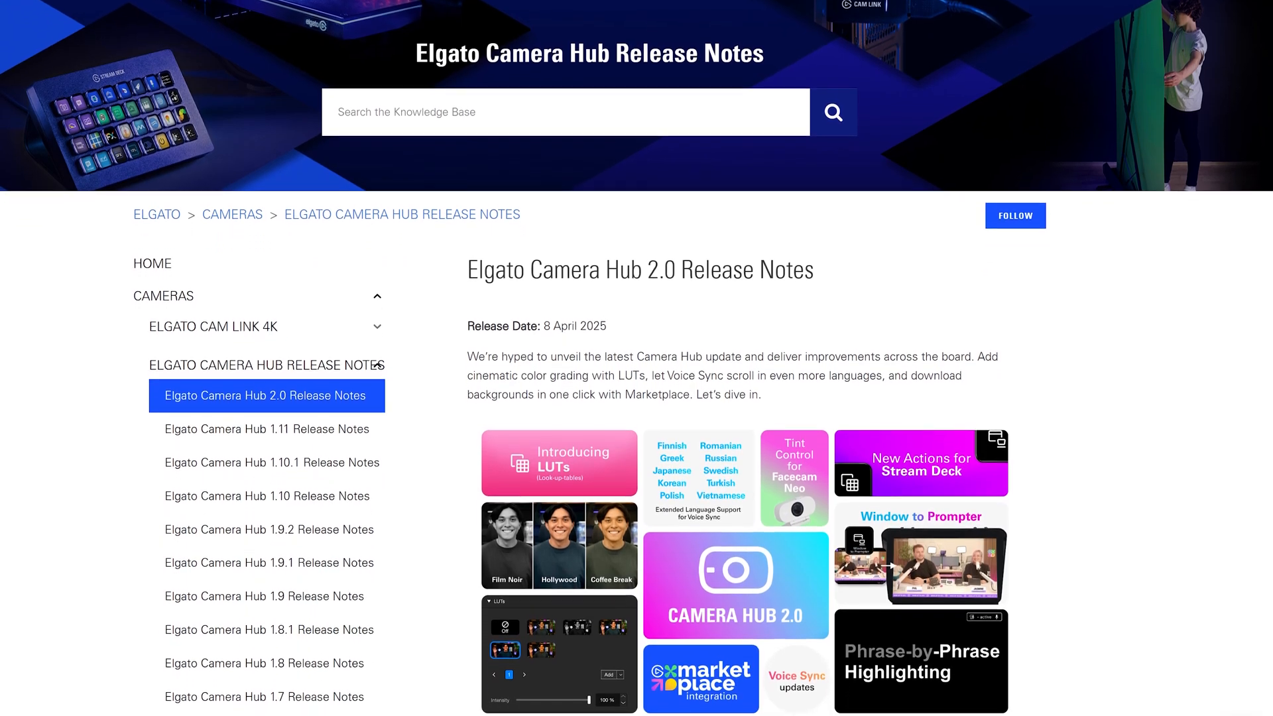
pyautogui.scroll(-3)
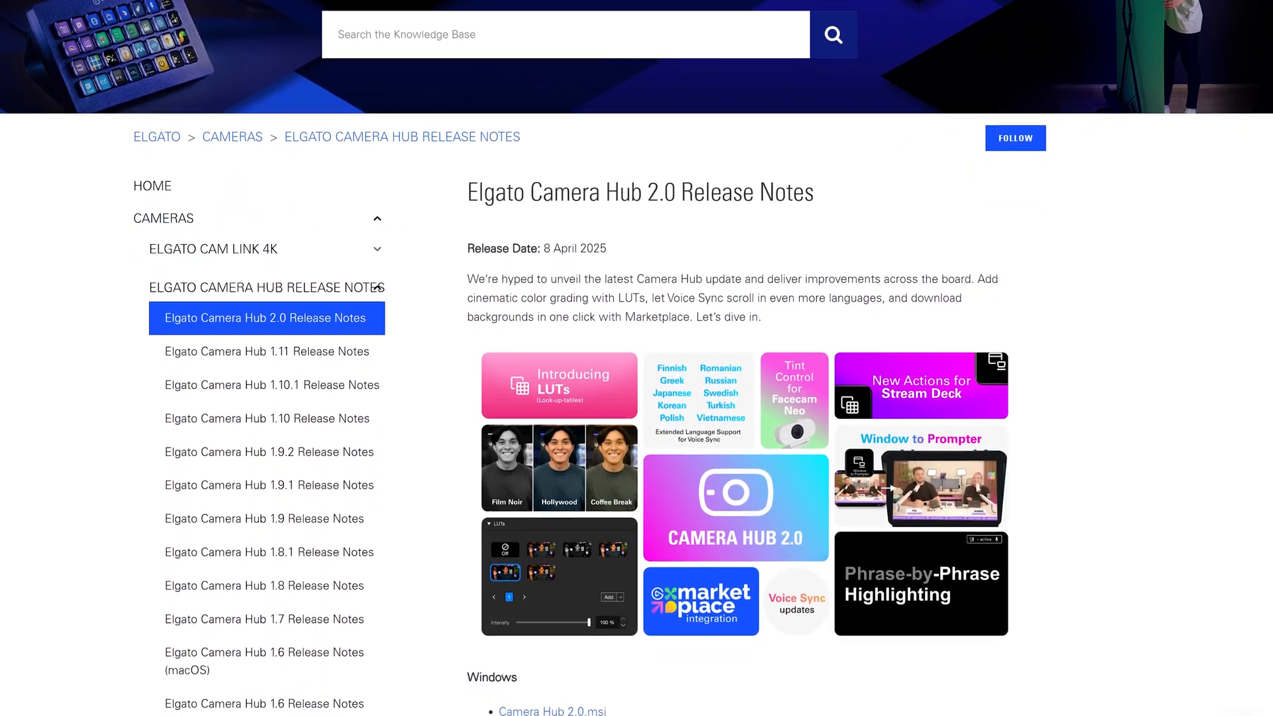
pyautogui.scroll(-3)
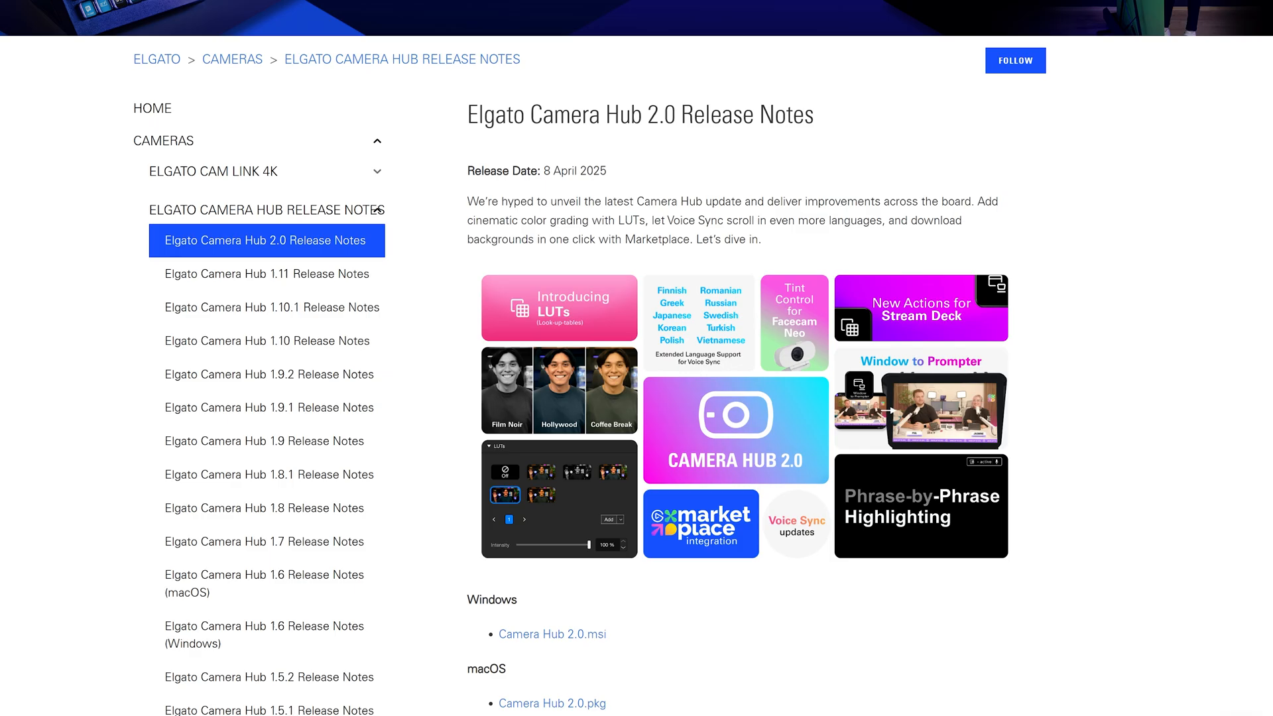
pyautogui.scroll(-3)
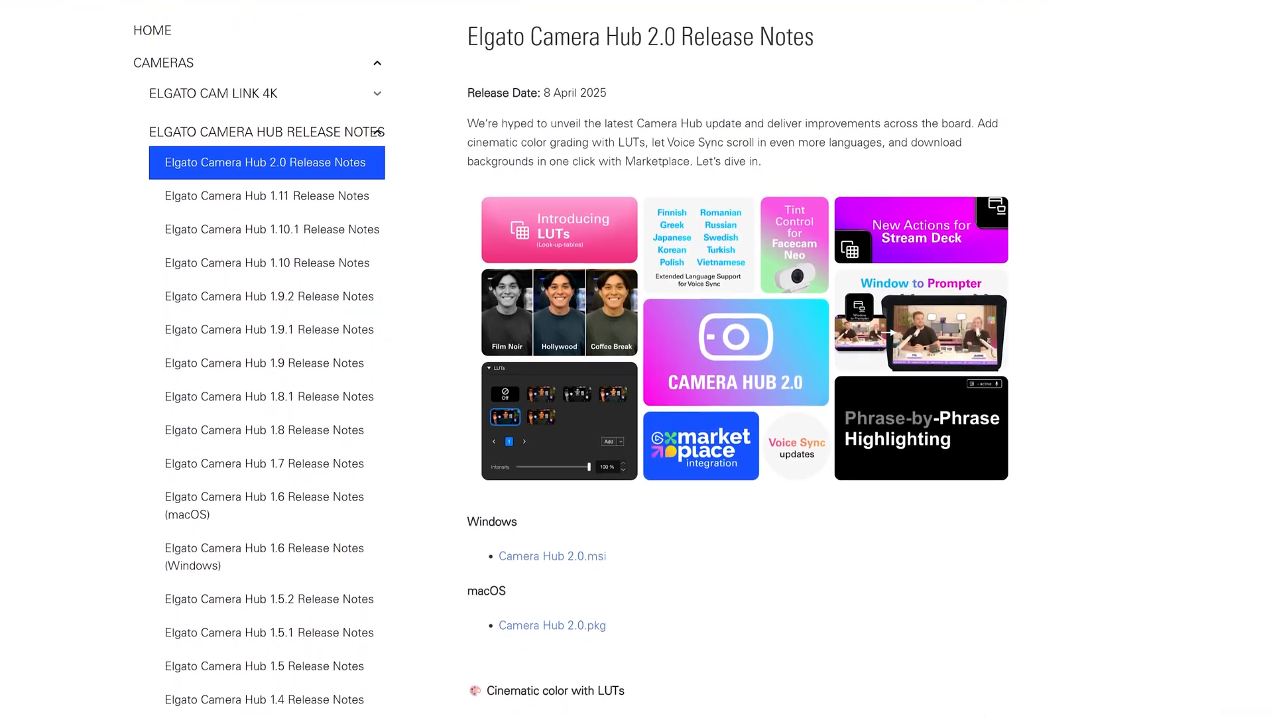